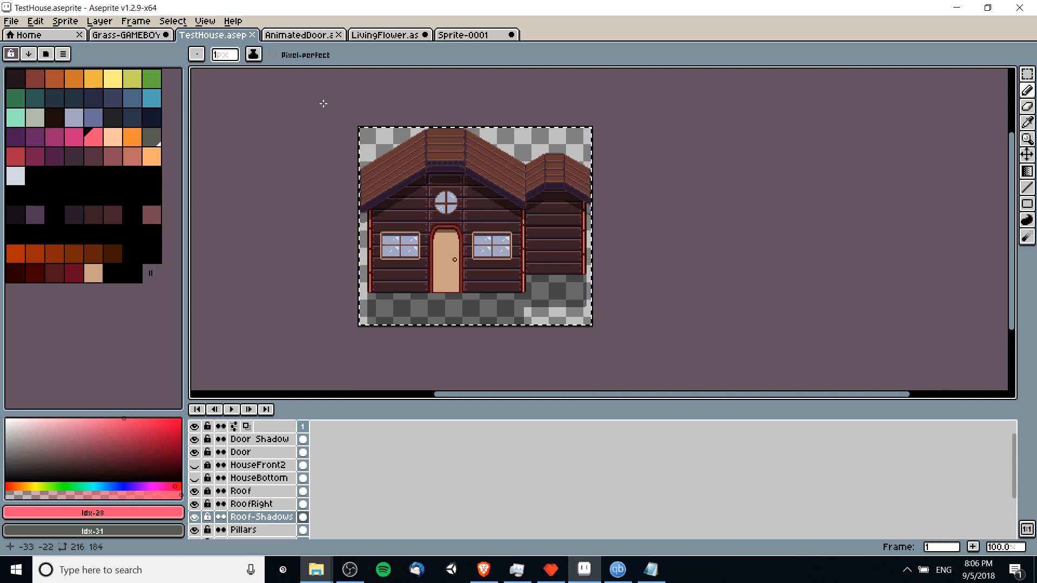
# Step: Bring up the LivingFlower potted-flower sprite, inspect its timeline cels, and replay the animation
pyautogui.click(387, 35)
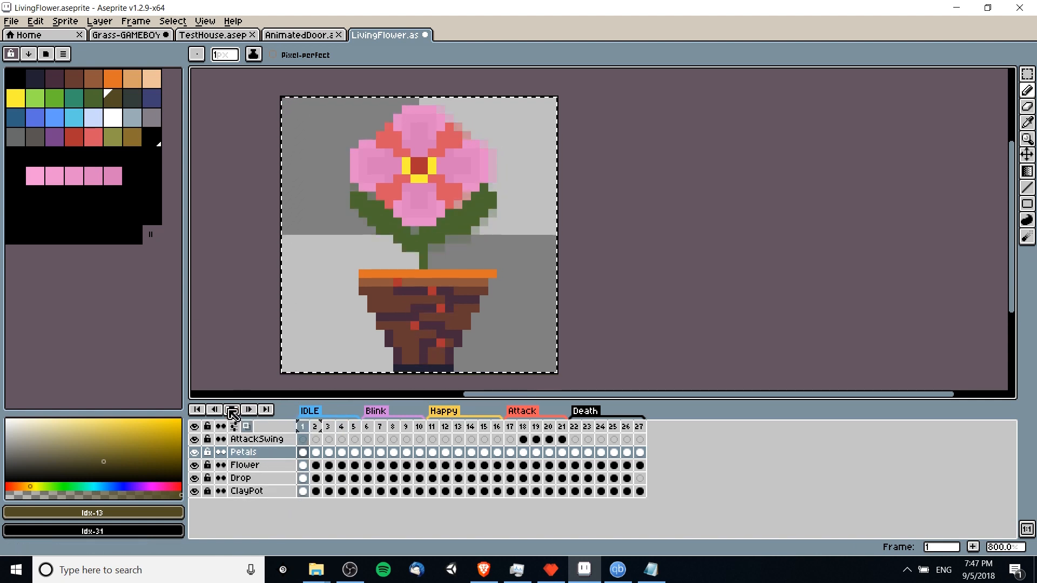
pyautogui.click(194, 465)
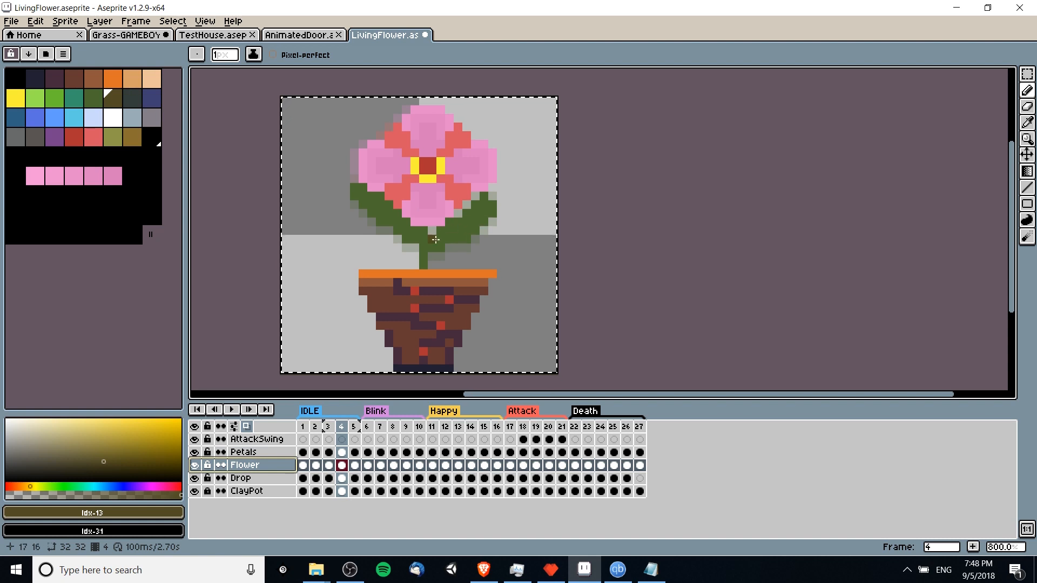
pyautogui.click(195, 465)
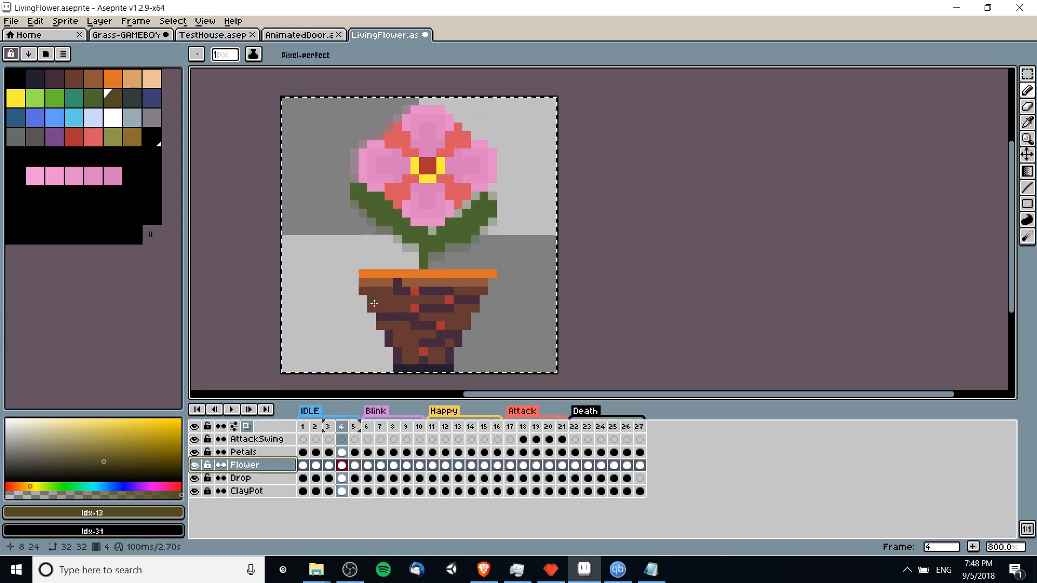
pyautogui.click(195, 478)
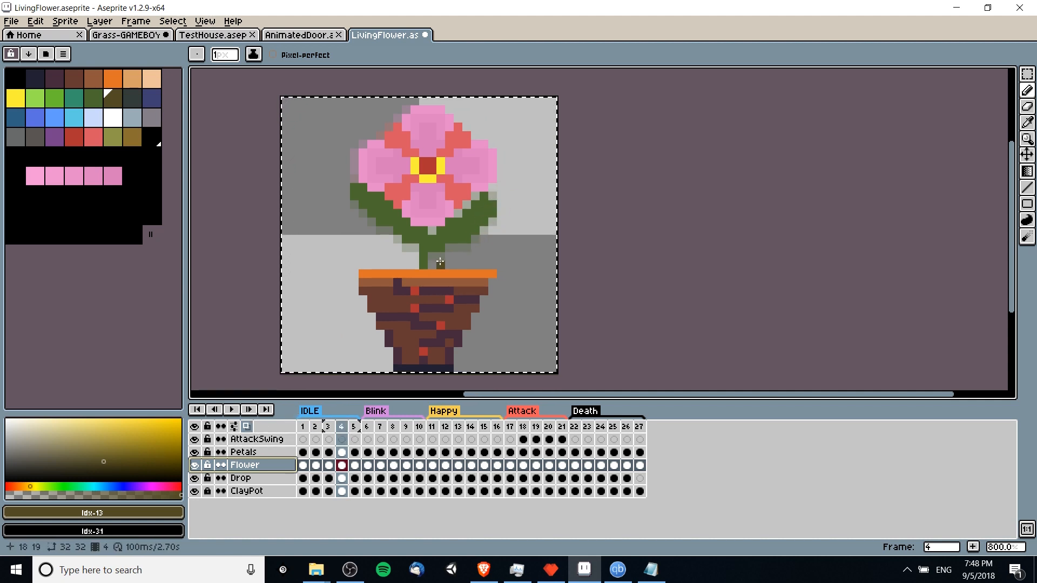
pyautogui.moveTo(460, 250)
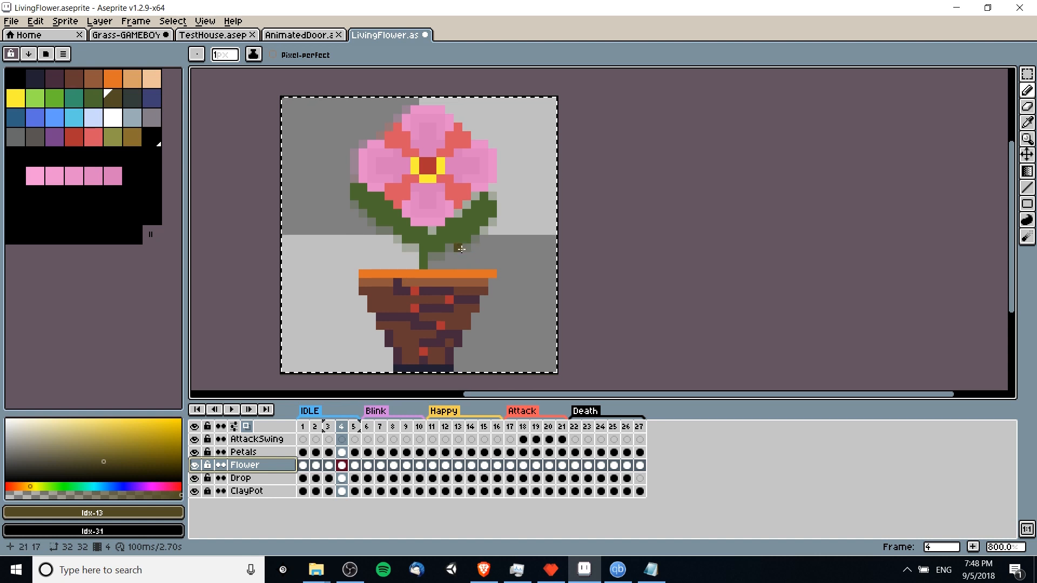
pyautogui.moveTo(476, 256)
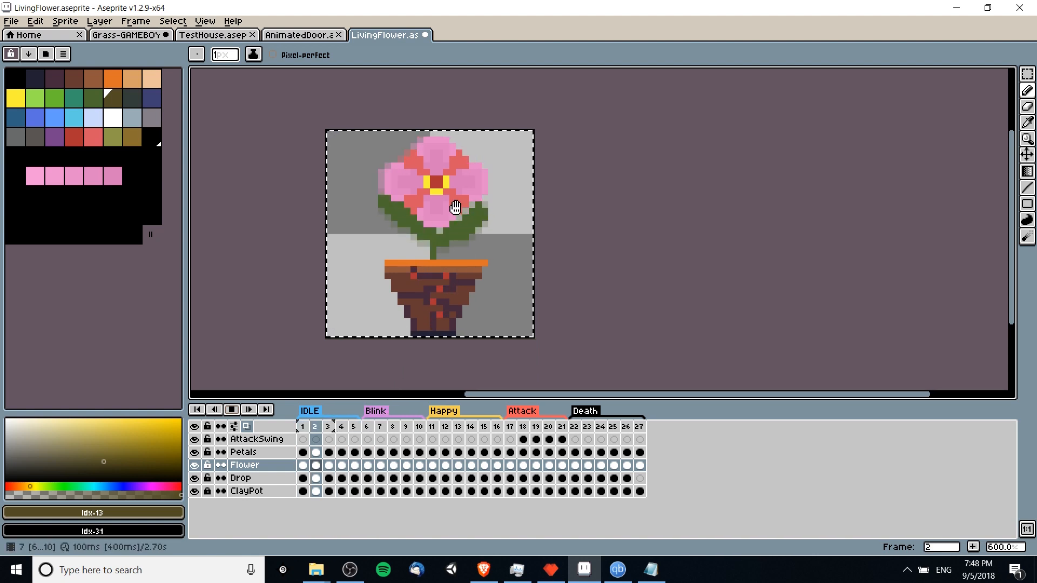
pyautogui.click(392, 427)
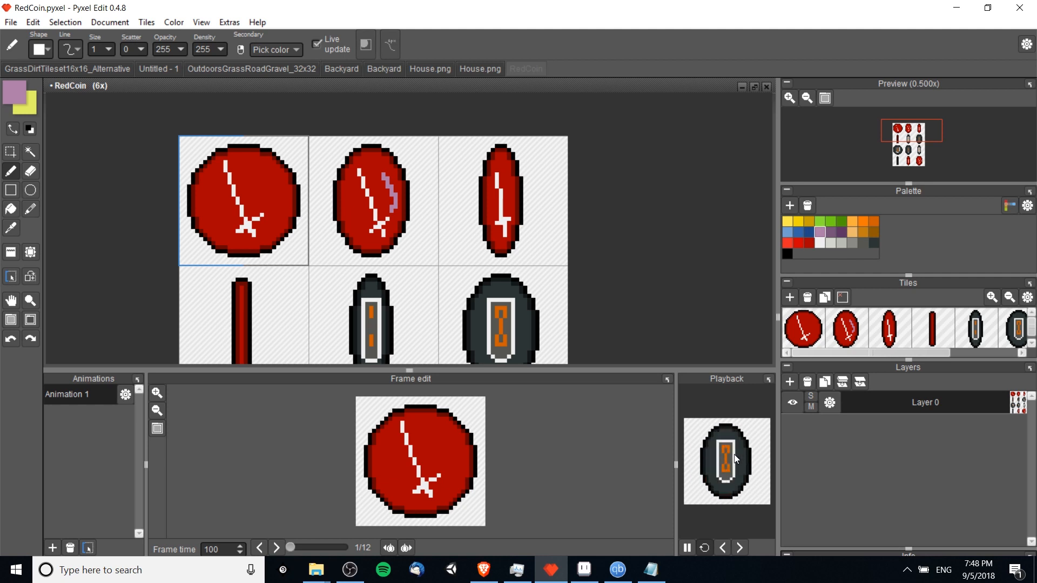
# Step: Undo the last change and step the RedCoin animation to frame 12/12
pyautogui.press('ctrl+z')
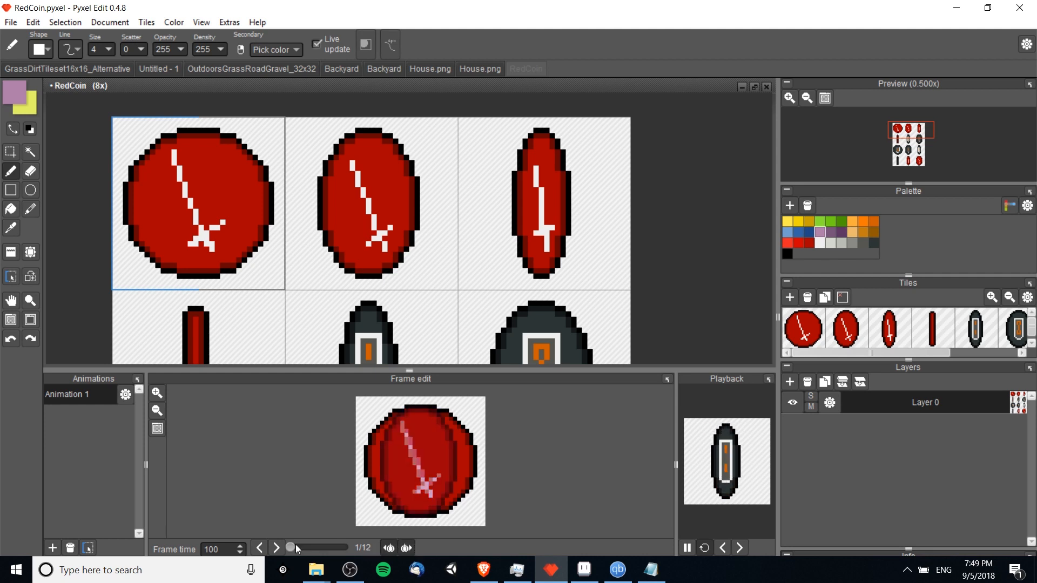
pyautogui.click(276, 548)
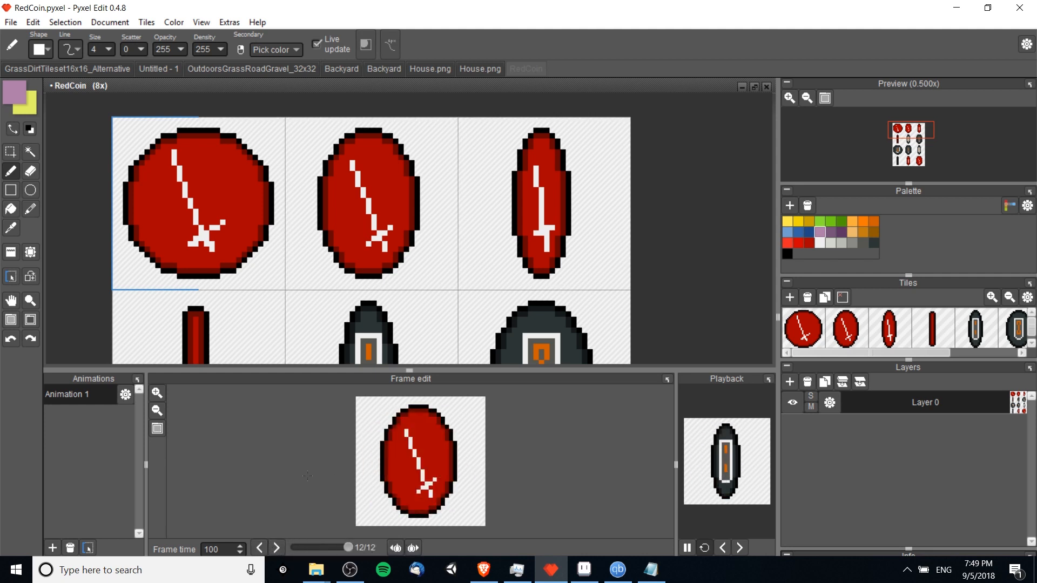
pyautogui.click(276, 548)
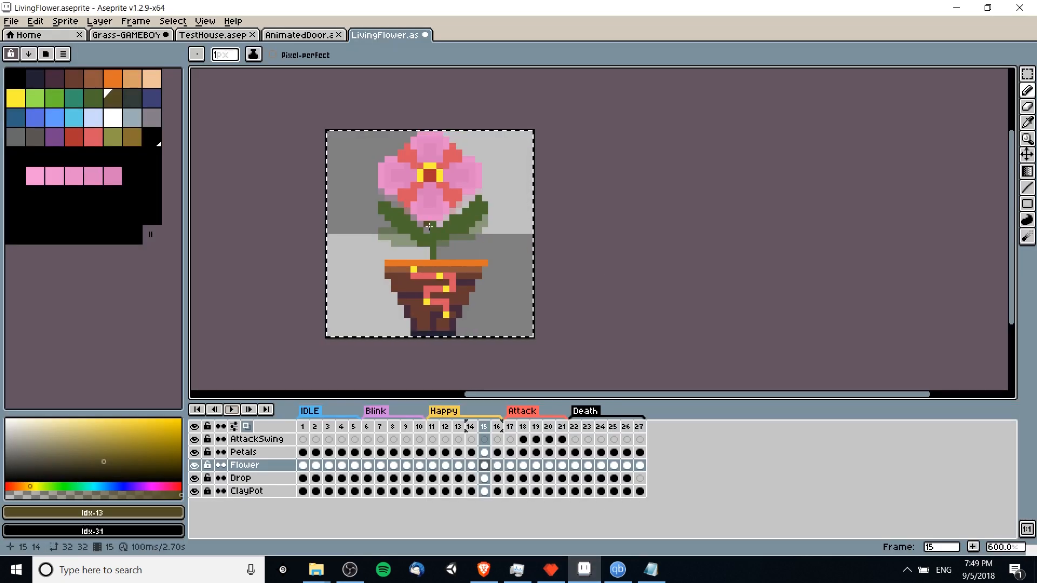
pyautogui.moveTo(609, 227)
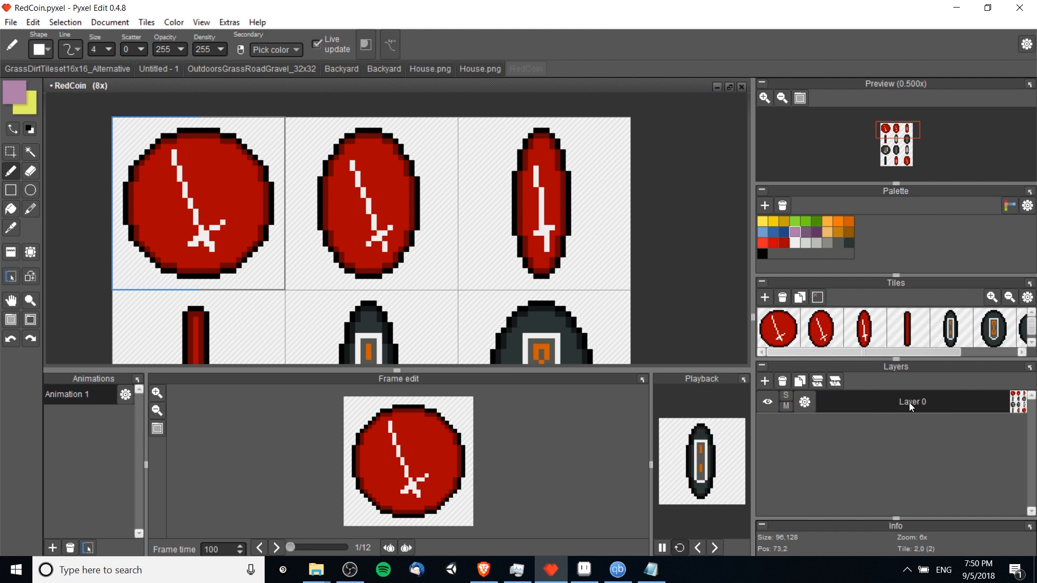
# Step: Select Layer 0 of the RedCoin tileset and click the canvas with rectangle select
pyautogui.click(583, 569)
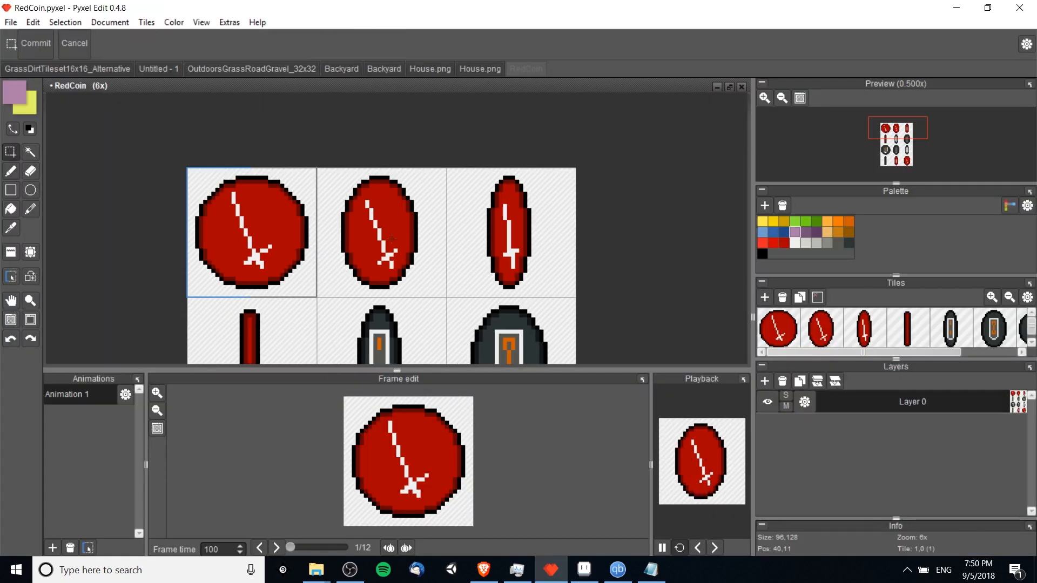
pyautogui.click(387, 232)
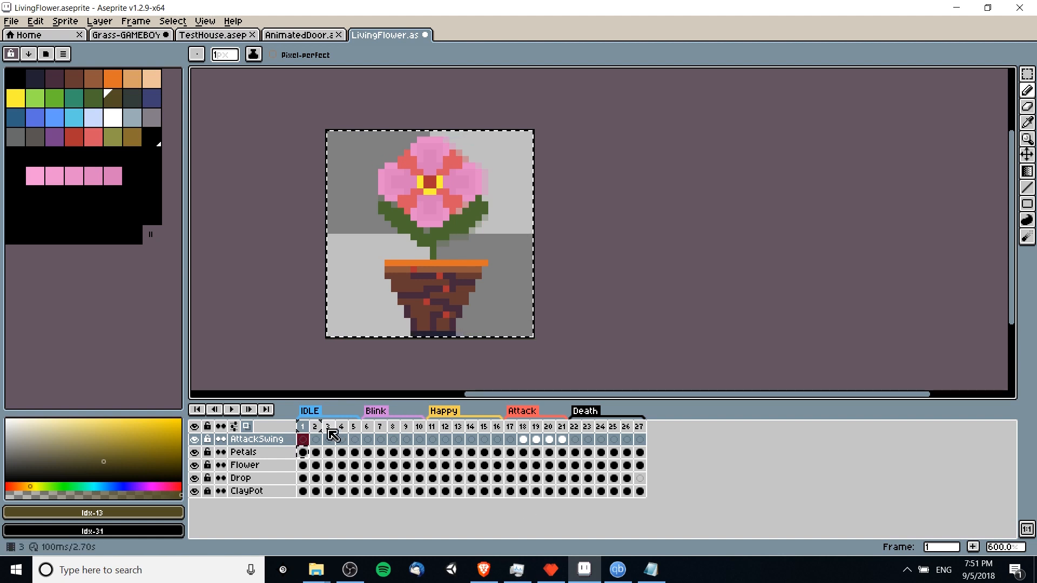
# Step: Jump the LivingFlower timeline to frame 3, where the IDLE frames begin
pyautogui.click(354, 427)
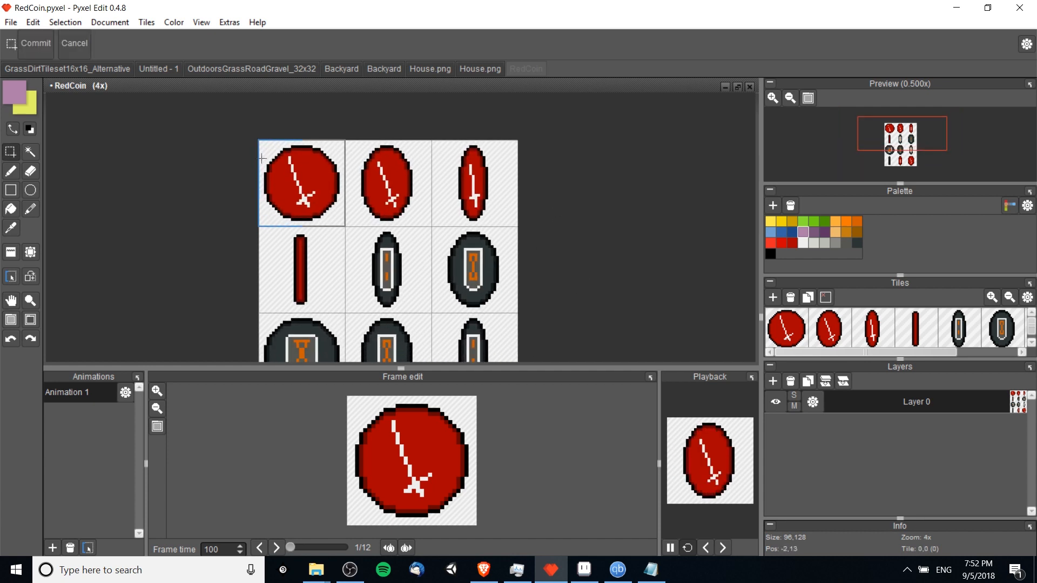
# Step: Select the top-left RedCoin tile with the whole grid shown at 4x zoom
pyautogui.click(582, 569)
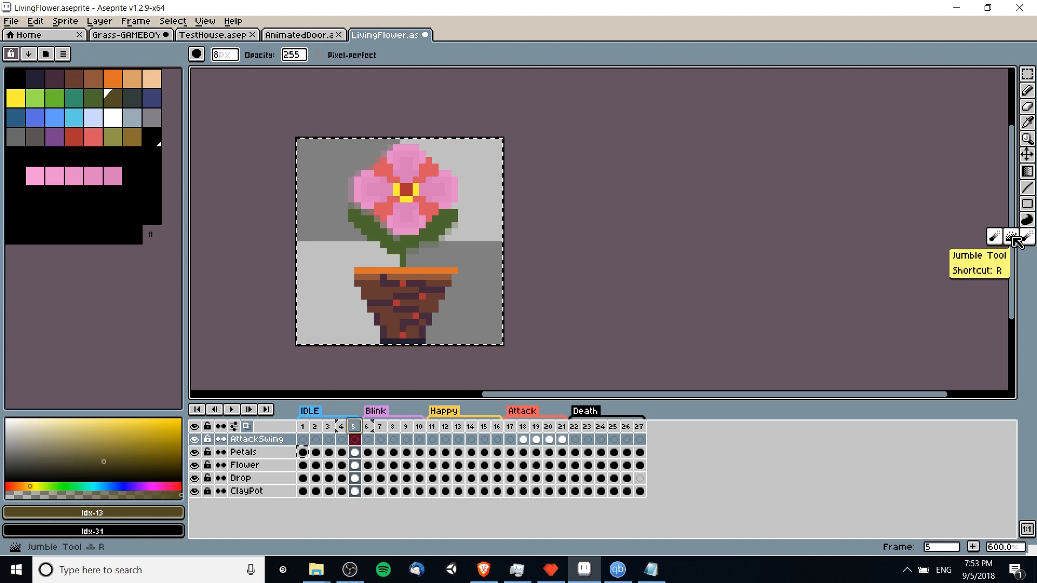
# Step: Jumble the flower's pink petals and yellow centre on frame 5
pyautogui.click(251, 451)
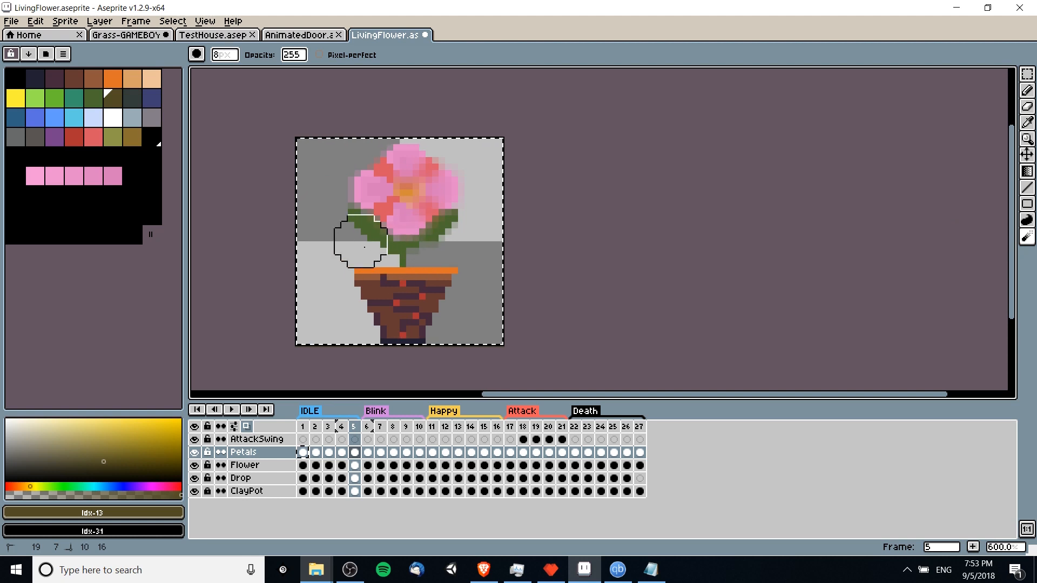
pyautogui.moveTo(362, 248); pyautogui.dragTo(427, 254)
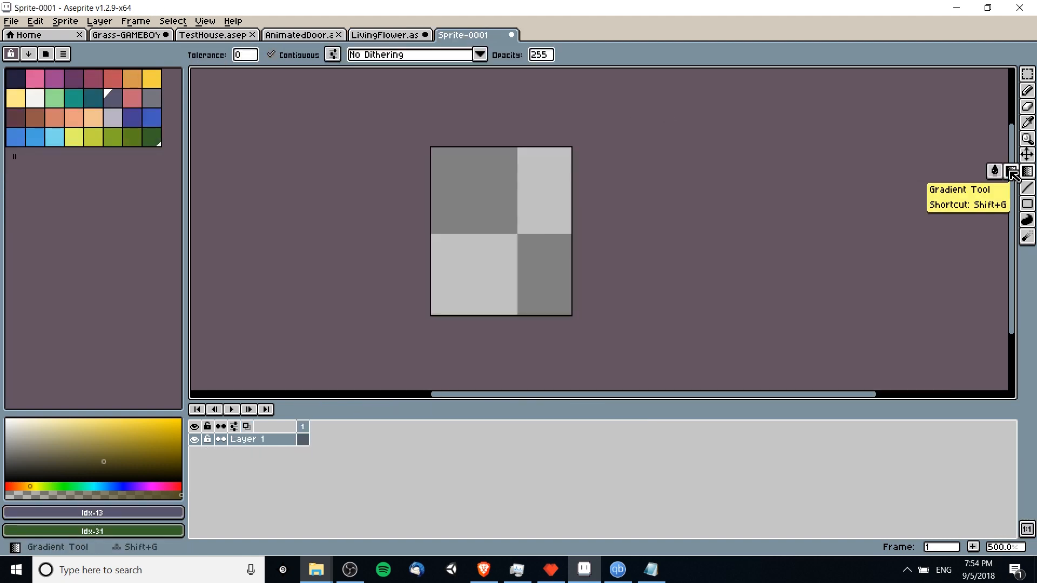
pyautogui.moveTo(492, 253)
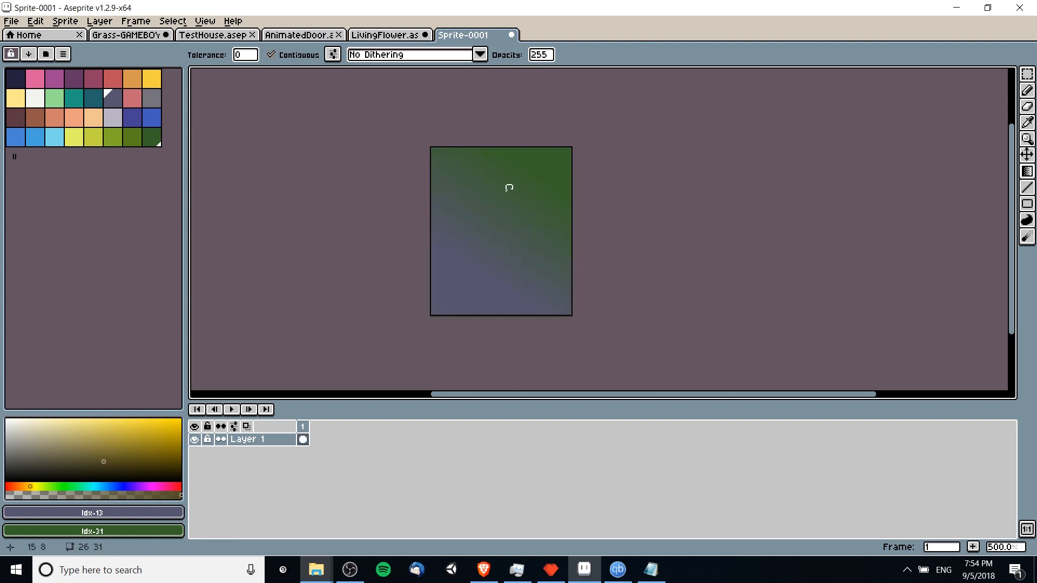
pyautogui.moveTo(563, 166)
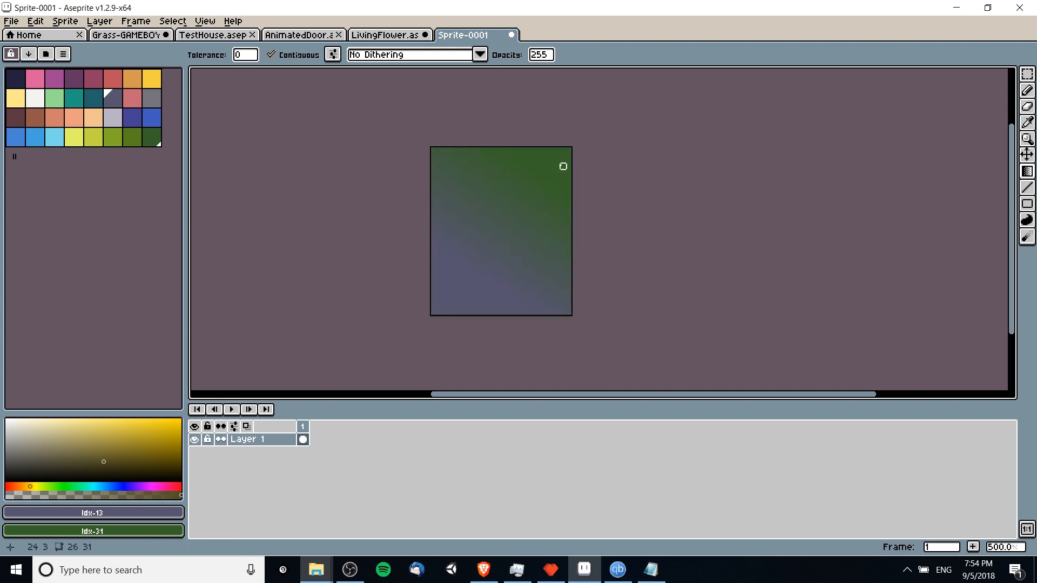
pyautogui.moveTo(660, 279)
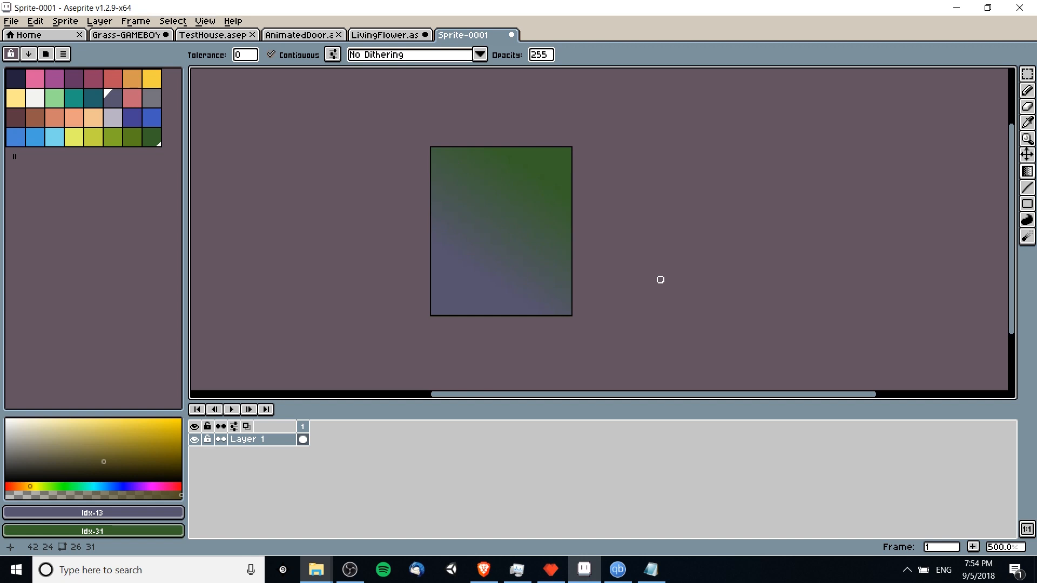
pyautogui.moveTo(676, 269)
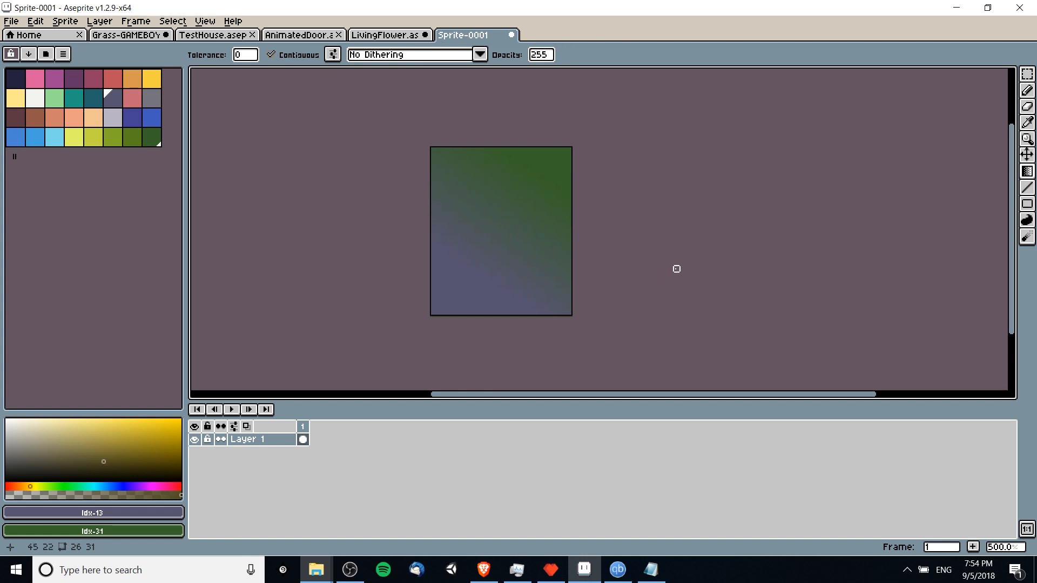
pyautogui.moveTo(498, 279)
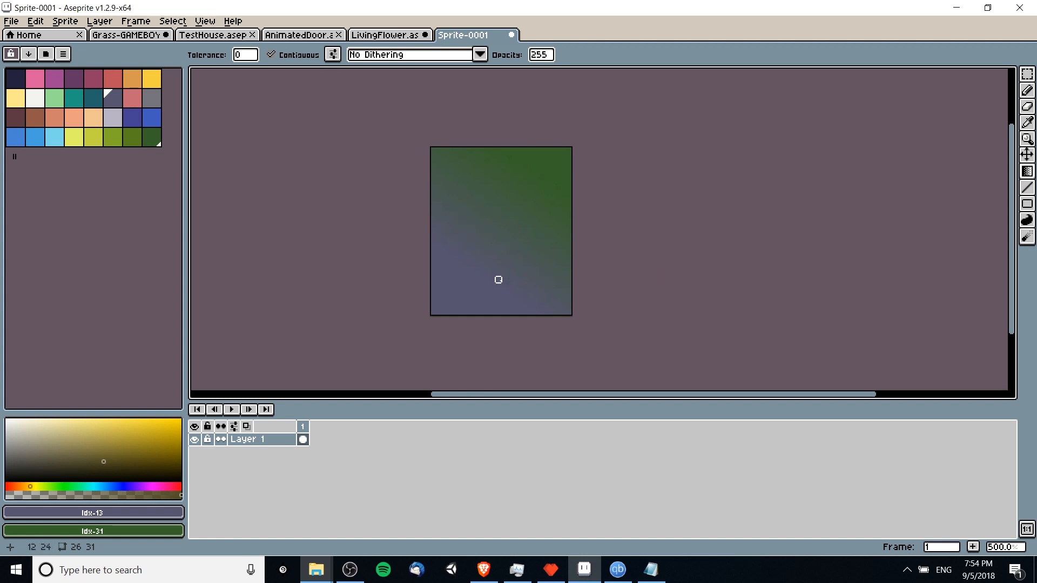
pyautogui.moveTo(503, 242)
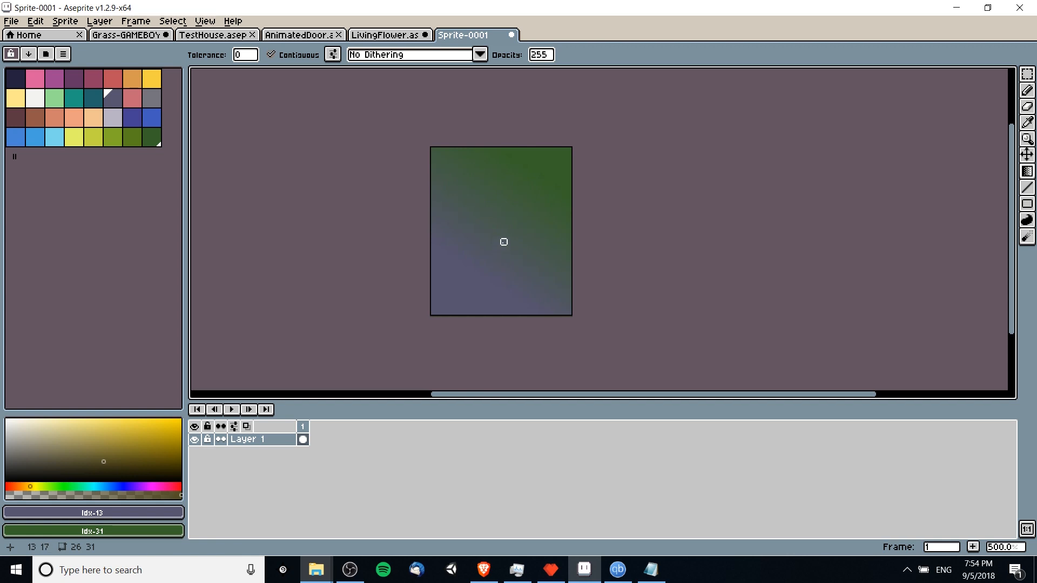
pyautogui.moveTo(492, 302)
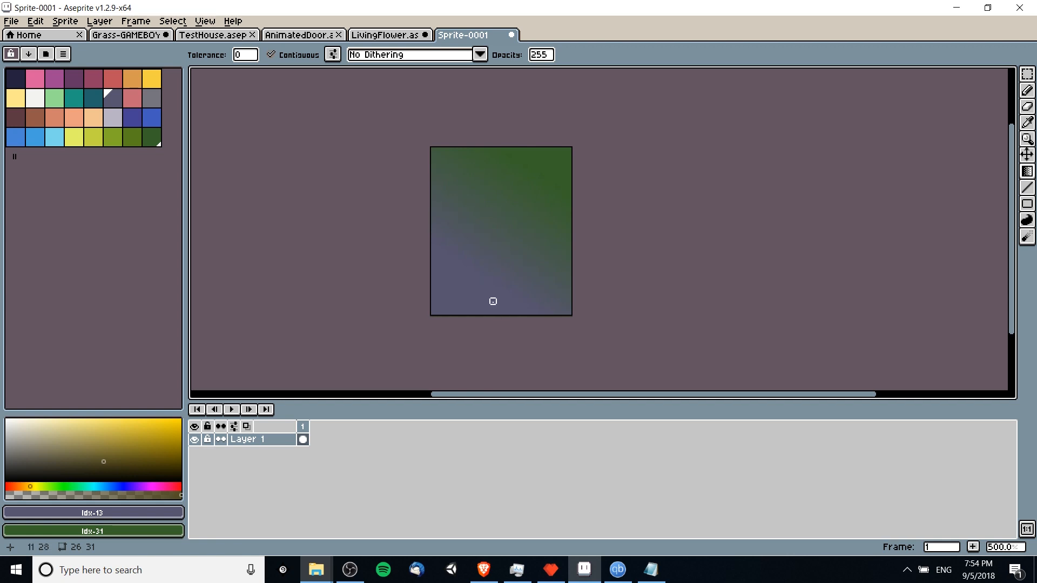
pyautogui.moveTo(460, 263)
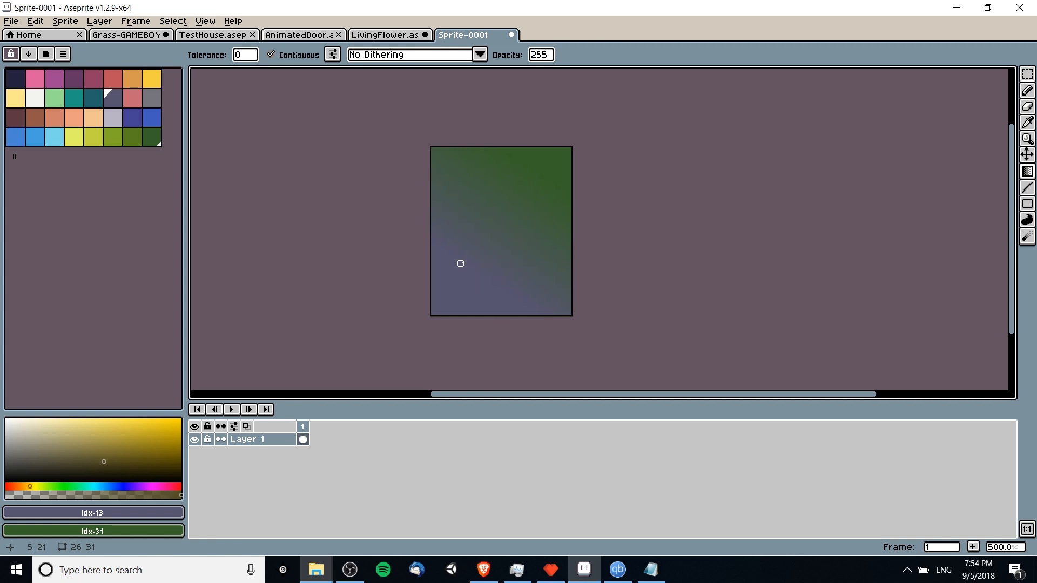
# Step: Redraw the background gradient with purple at the top and green at the bottom
pyautogui.moveTo(459, 263); pyautogui.dragTo(503, 291)
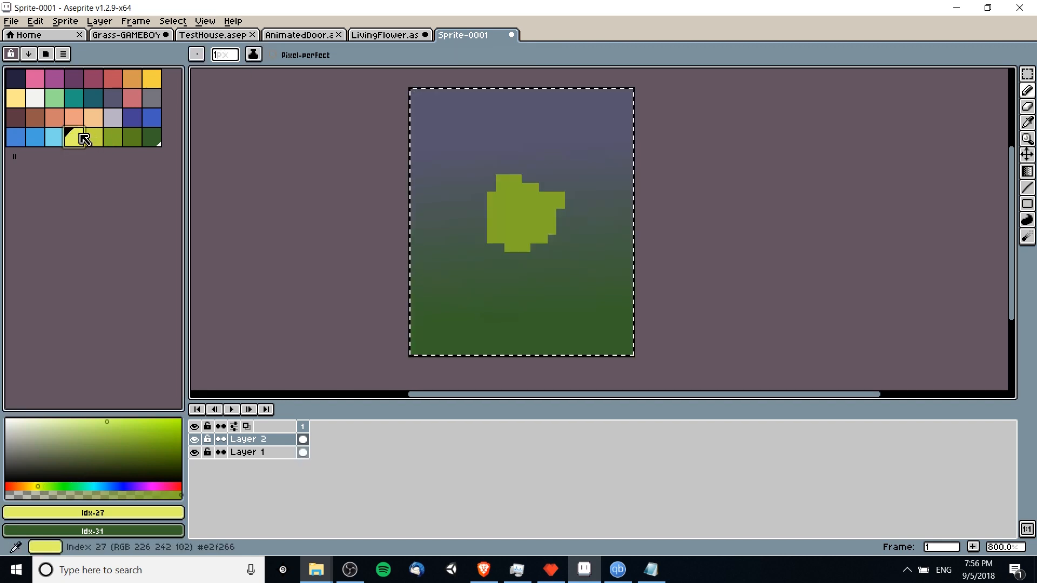
# Step: Switch to Shading ink with a green ramp and paint highlights and shadows onto the bush
pyautogui.click(254, 54)
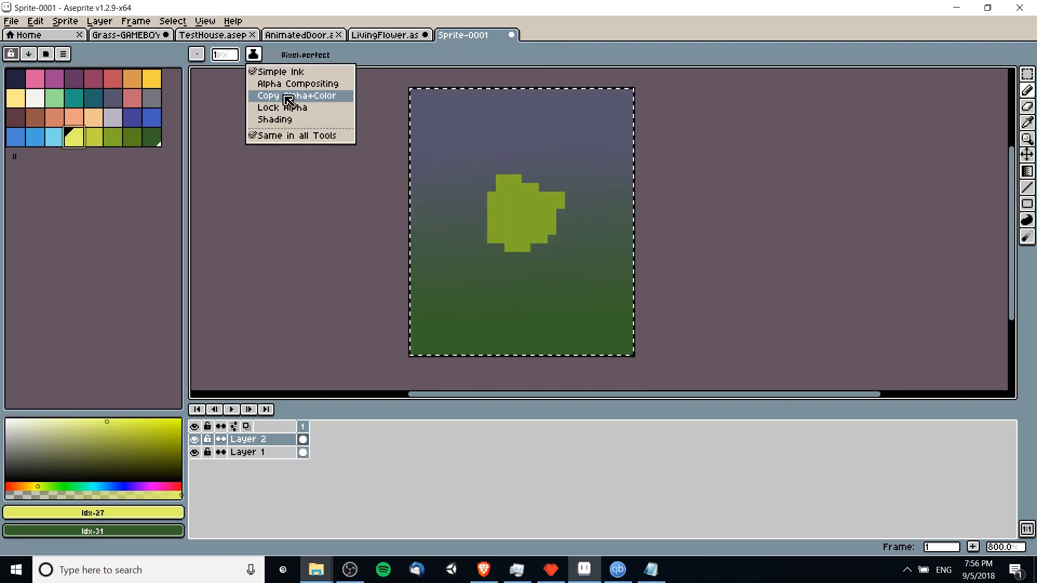
pyautogui.click(295, 95)
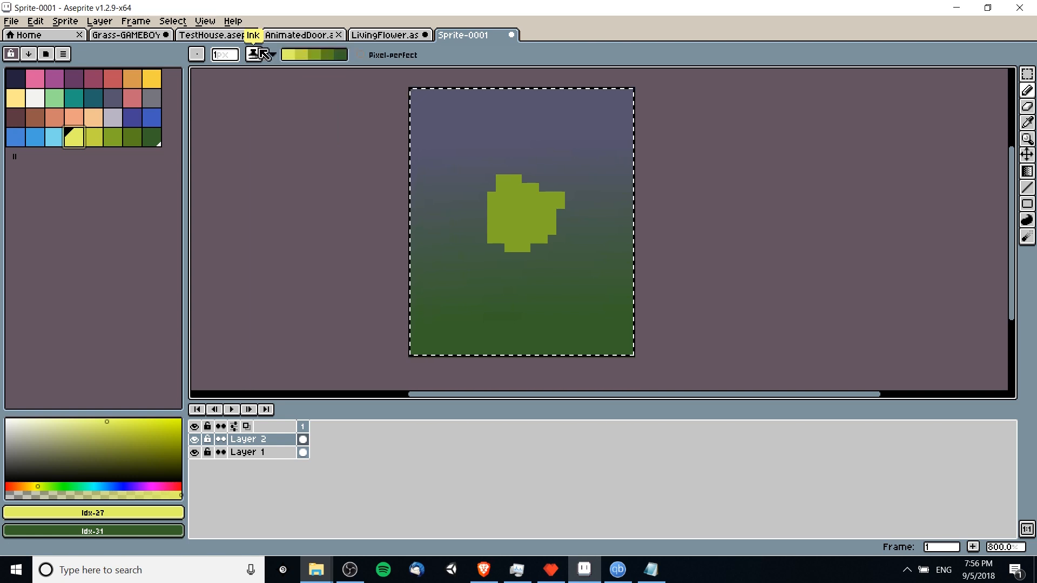
pyautogui.click(271, 54)
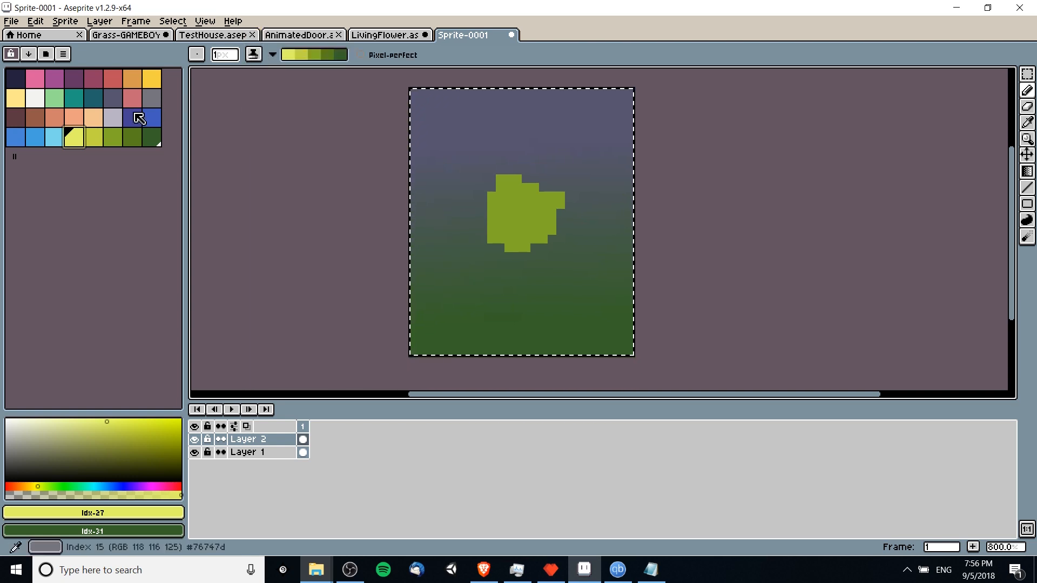
pyautogui.click(130, 137)
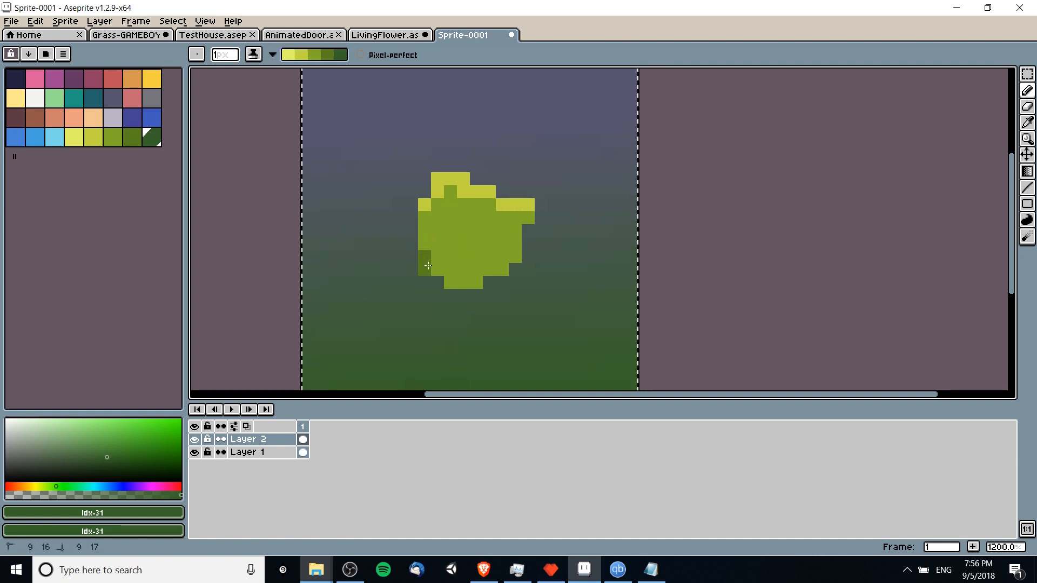
pyautogui.moveTo(427, 266); pyautogui.dragTo(508, 255)
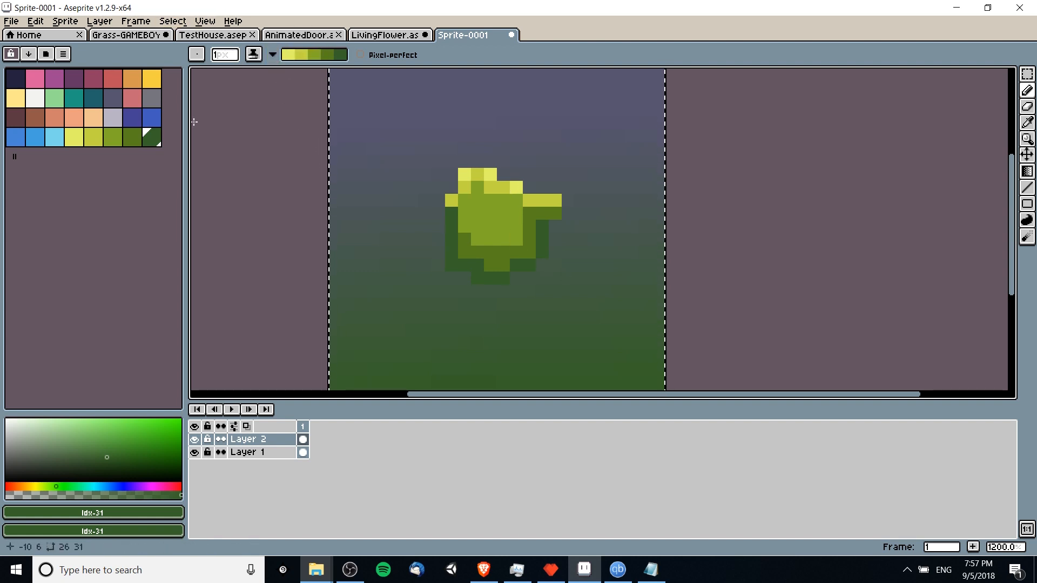
pyautogui.click(94, 135)
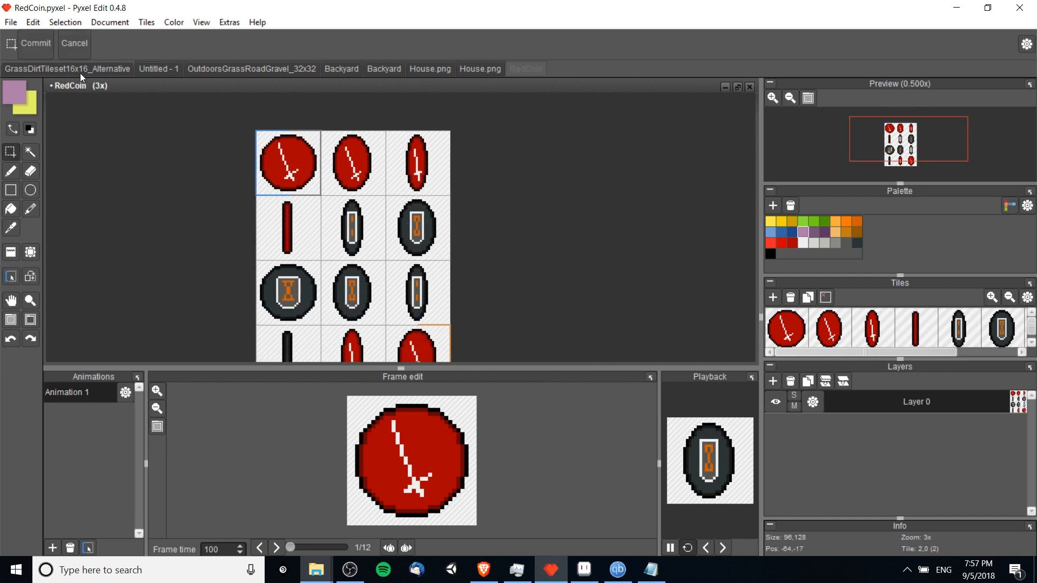
# Step: Bring up the GrassDirtTileset16x16_Alternative map with its grassy patch and wooden fence
pyautogui.click(67, 68)
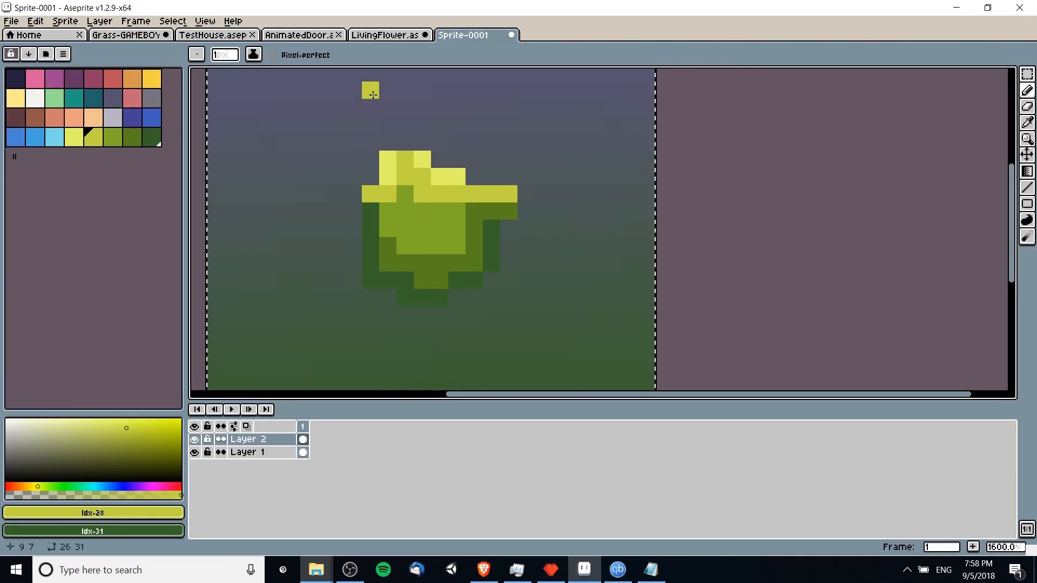
# Step: Turn on horizontal Tiled Mode from the View menu to preview the bush repeating
pyautogui.click(205, 21)
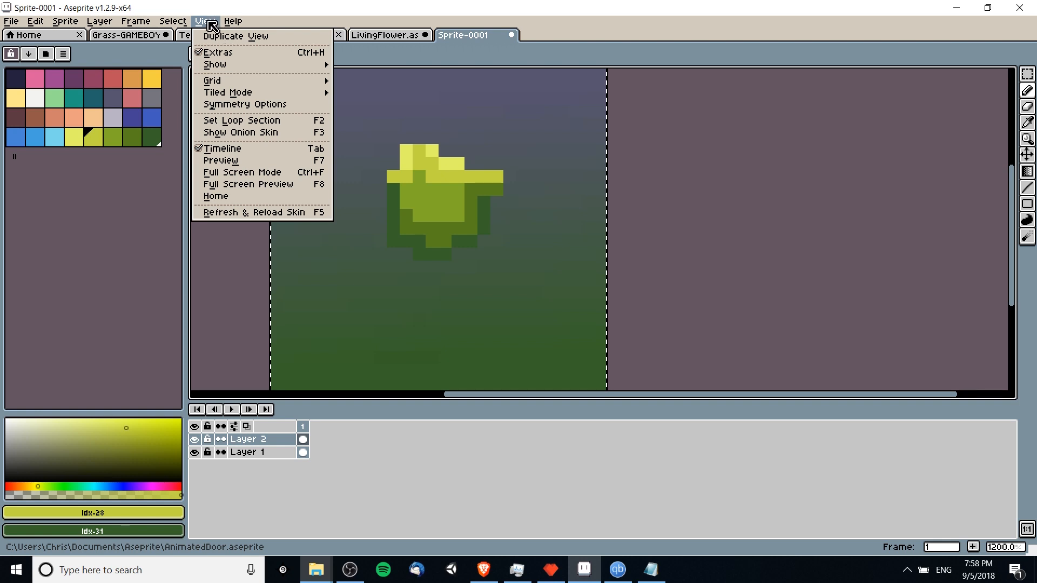
pyautogui.moveTo(212, 80)
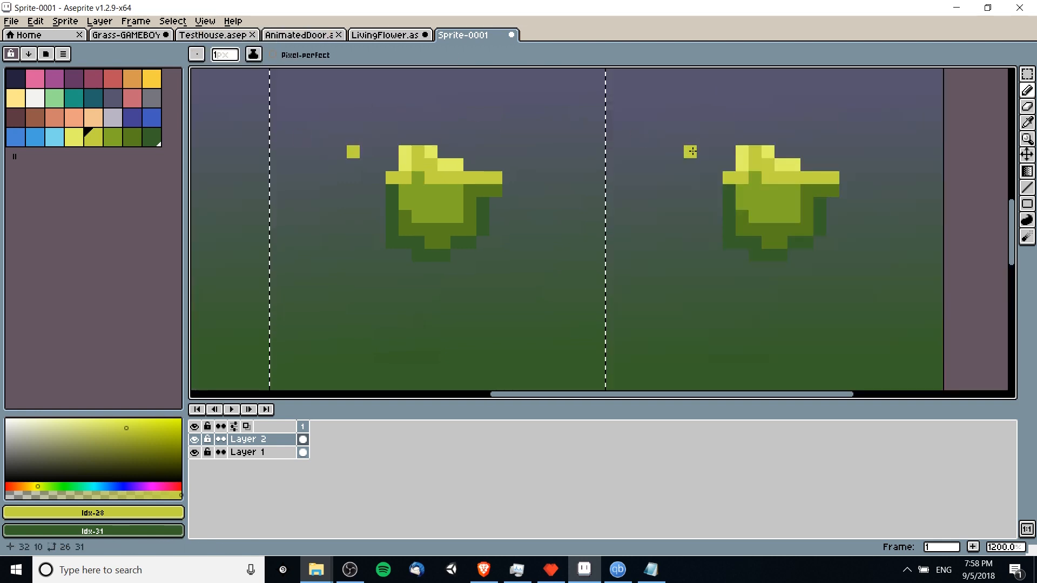
pyautogui.scroll(-3)
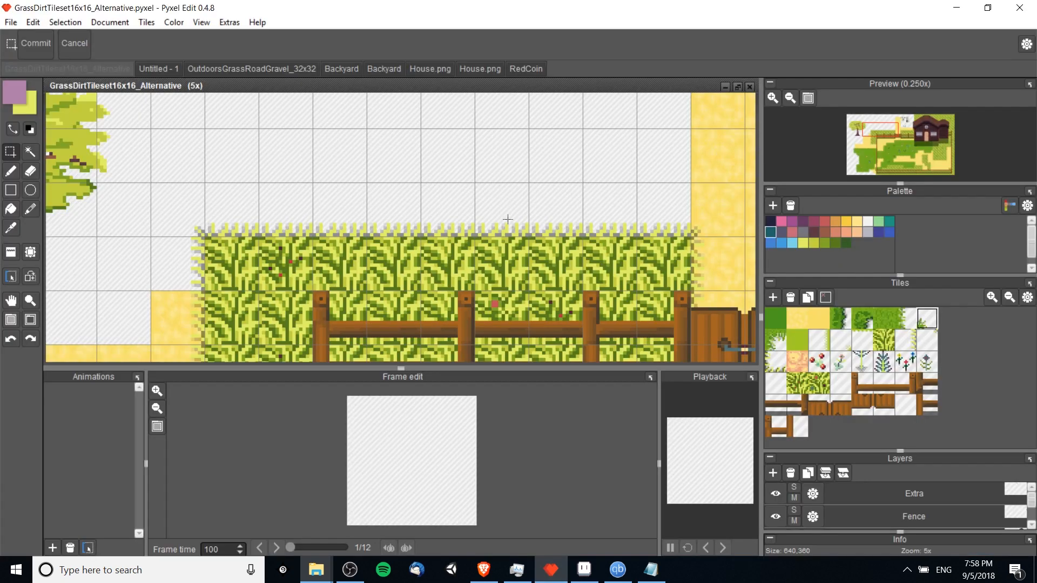
# Step: Scroll down the Pyxel Edit farmhouse map to the empty area above the grass strip
pyautogui.scroll(-3)
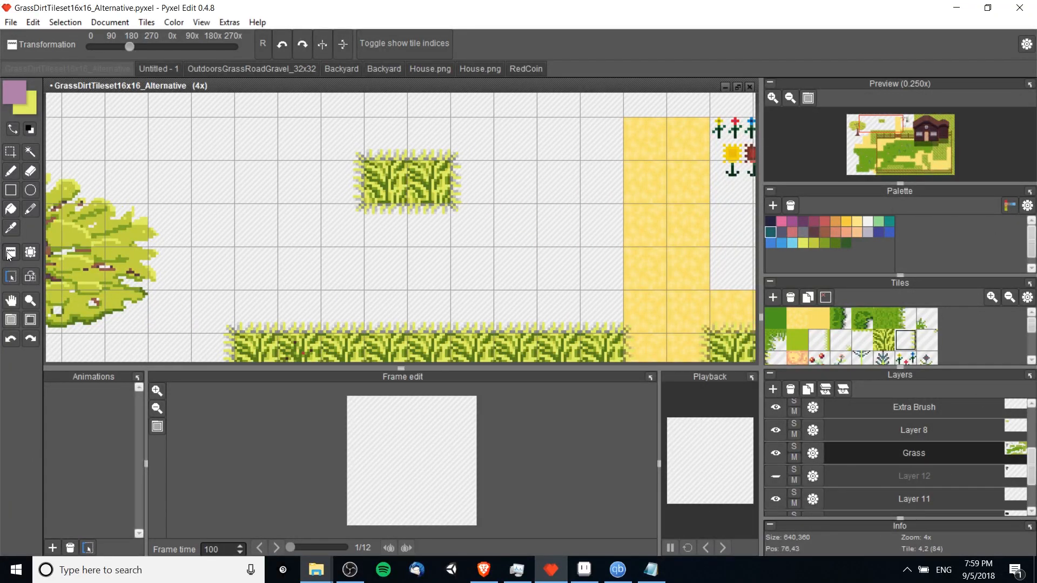
pyautogui.moveTo(9, 253)
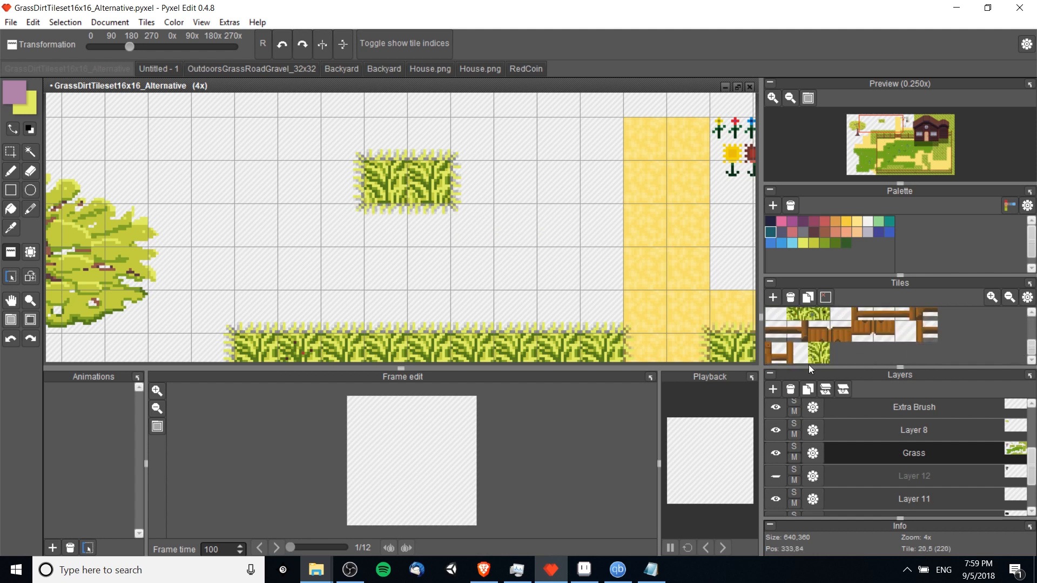
pyautogui.moveTo(831, 349)
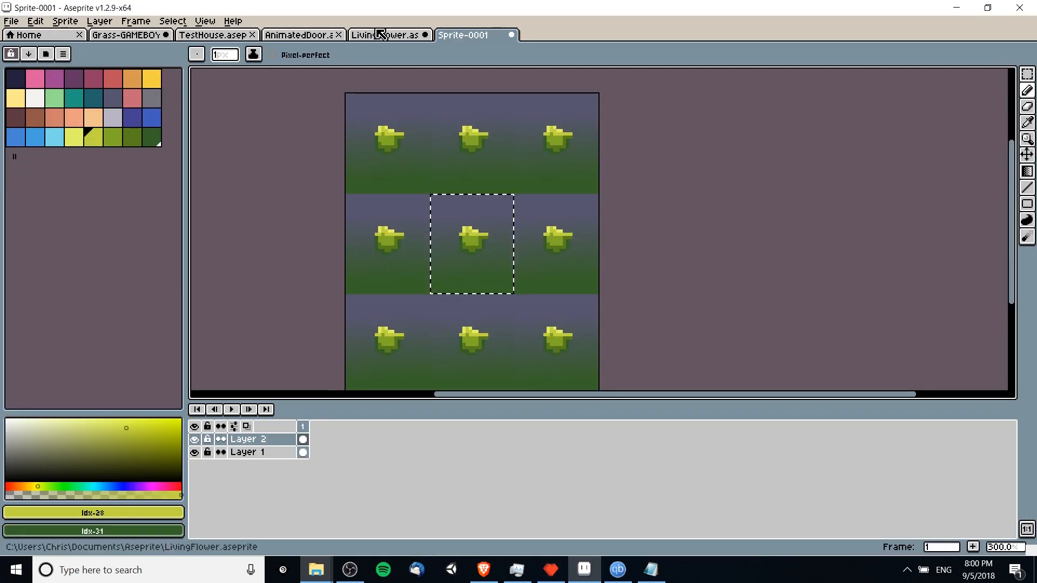
# Step: Show LivingFlower.aseprite at a Blink animation frame, then bring Pyxel Edit's farmhouse map forward
pyautogui.click(387, 35)
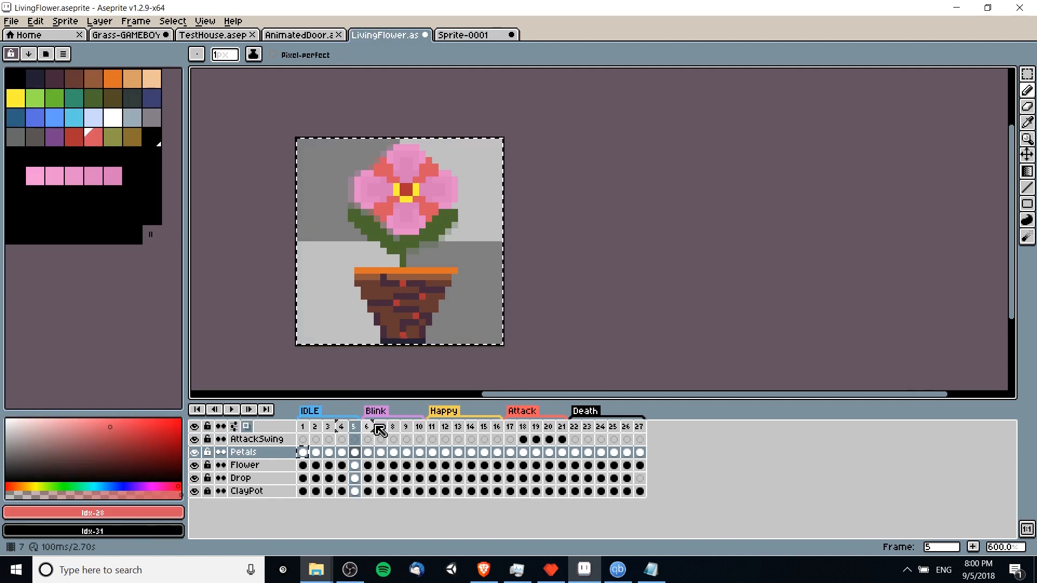
pyautogui.click(231, 410)
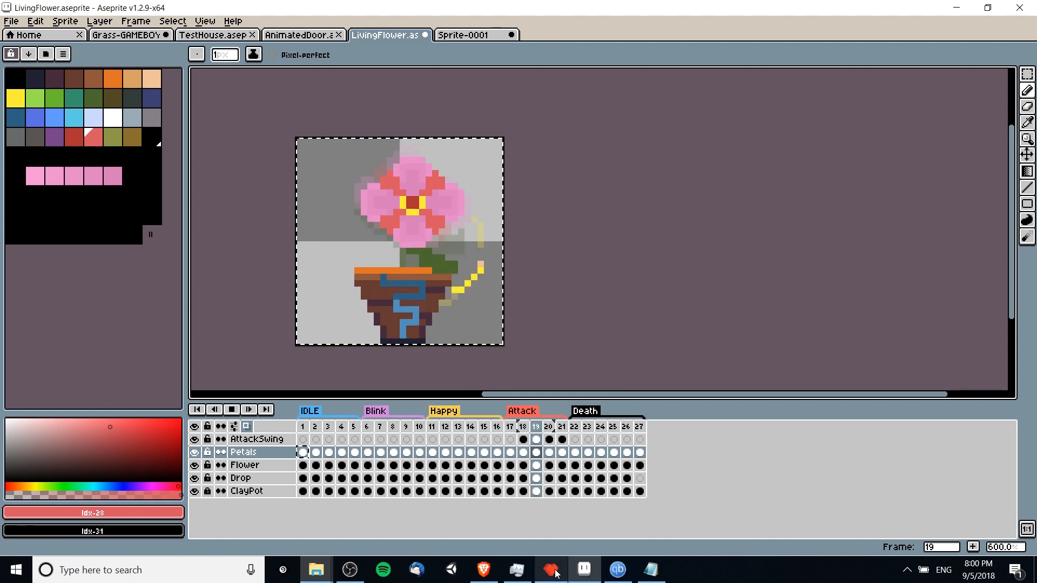
pyautogui.click(550, 569)
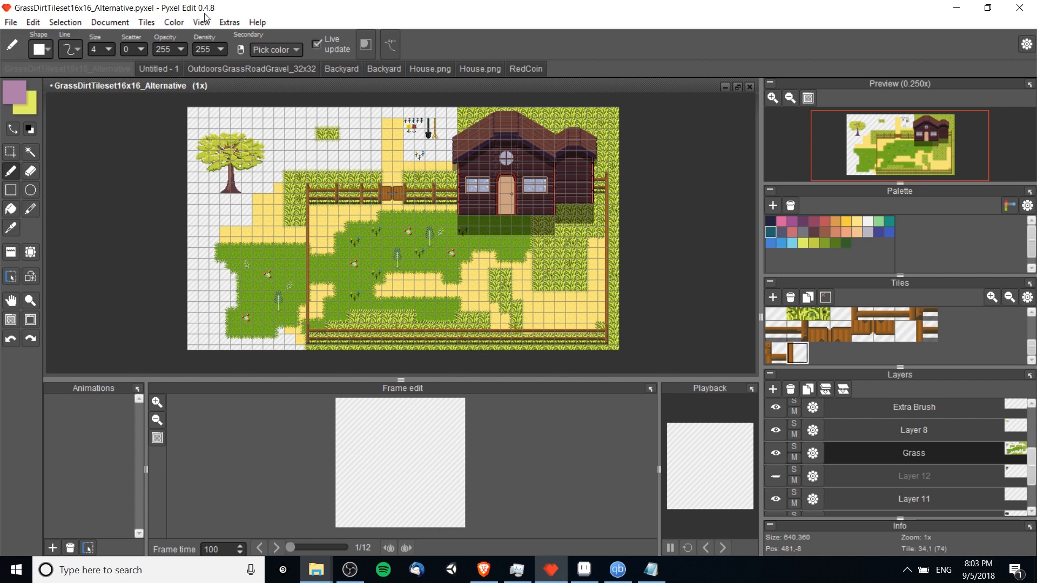
pyautogui.moveTo(695, 153)
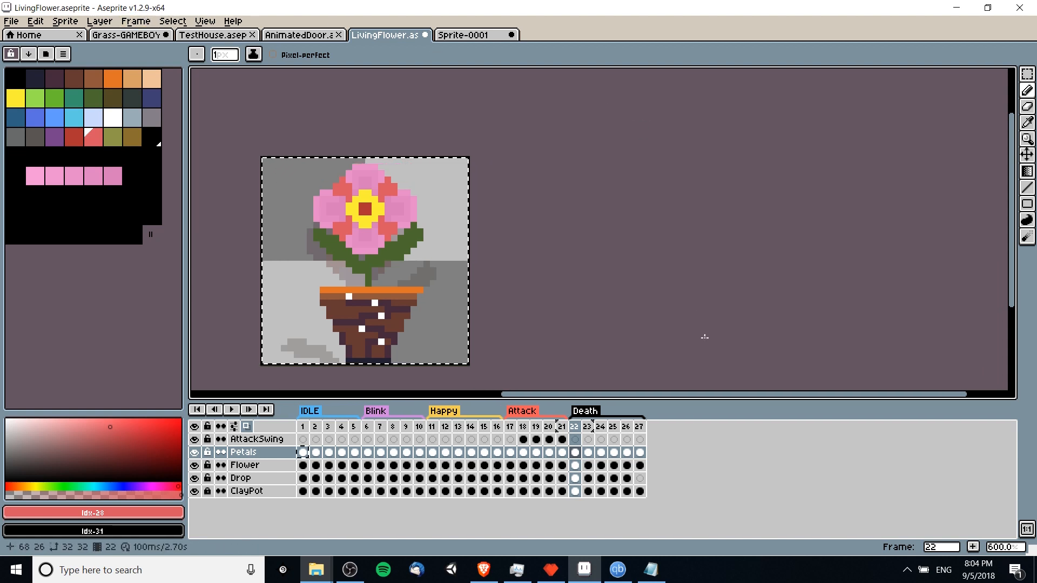
# Step: Glance at the Pyxel Edit farmhouse map, then return to Aseprite's LivingFlower animation
pyautogui.click(582, 569)
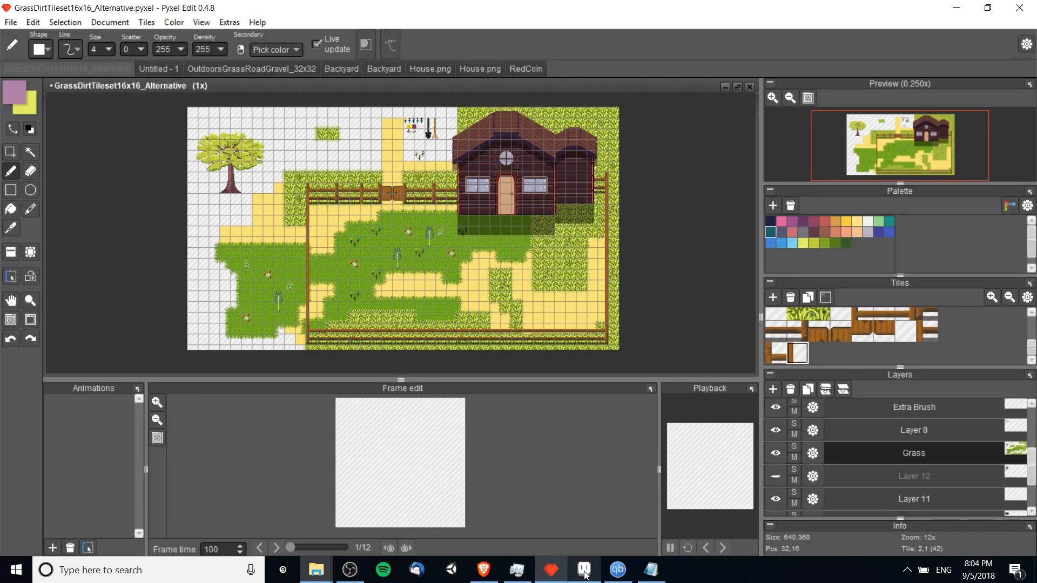
pyautogui.click(582, 569)
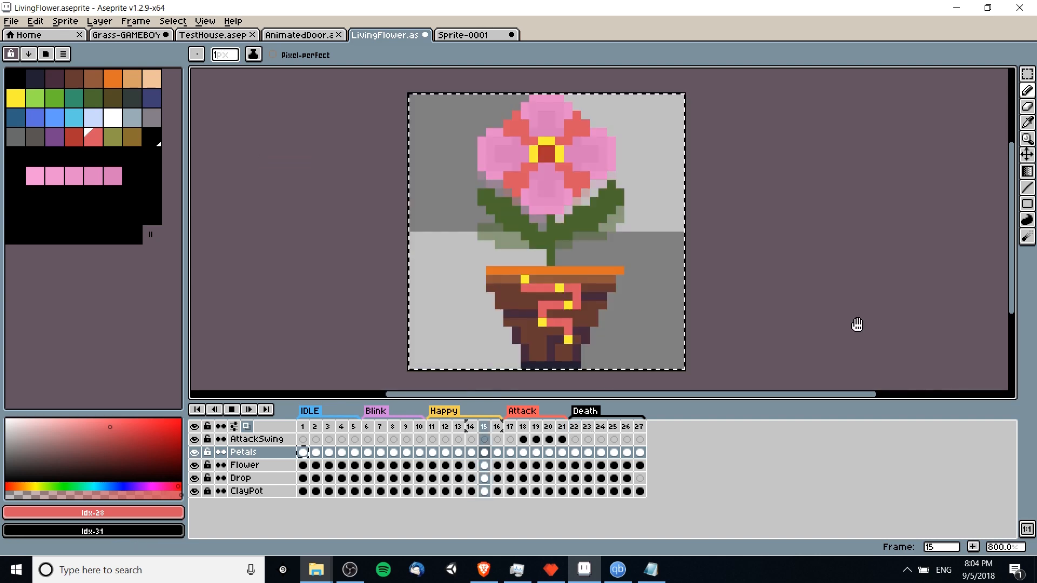
pyautogui.click(432, 426)
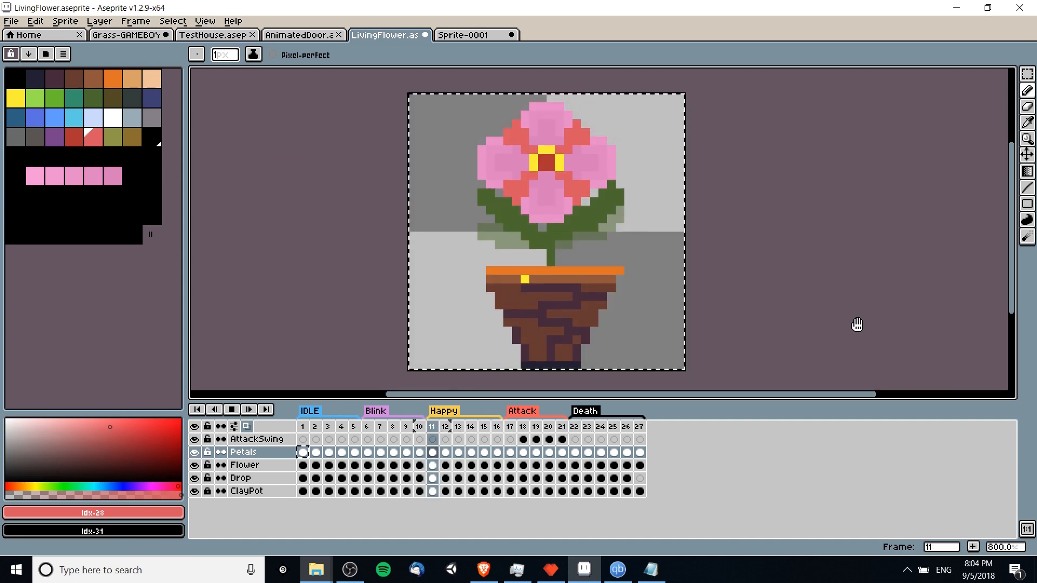